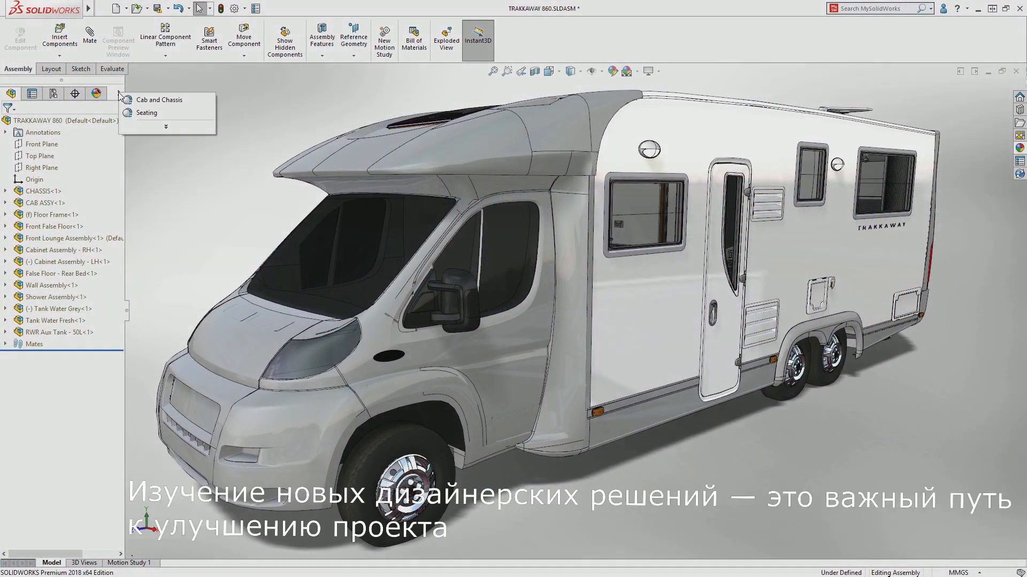
Preview the Foam Lounge Cushion part, then bring up actions for Front Lounge Assembly.SLDASM.
left_click(147, 113)
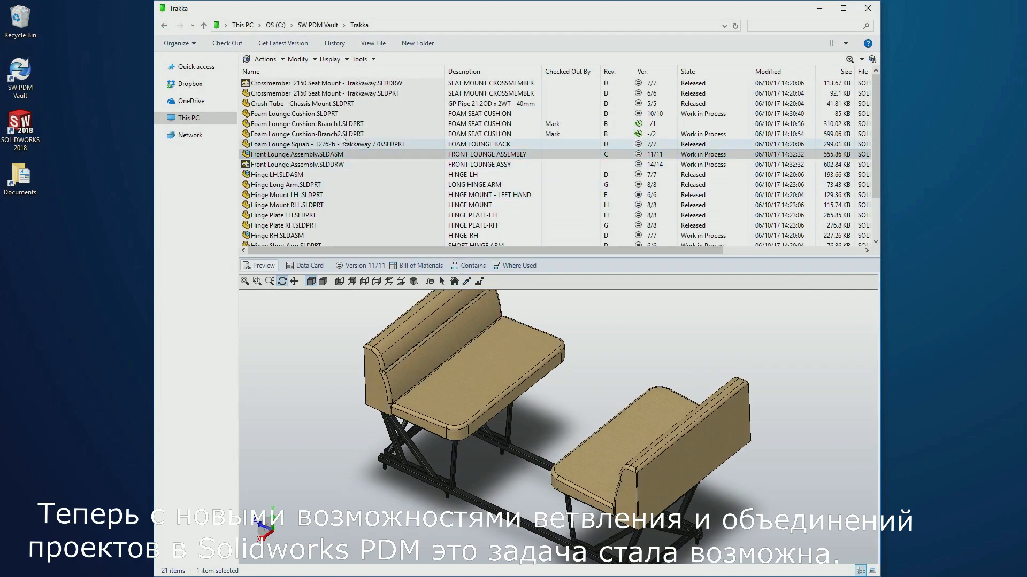
left_click(295, 114)
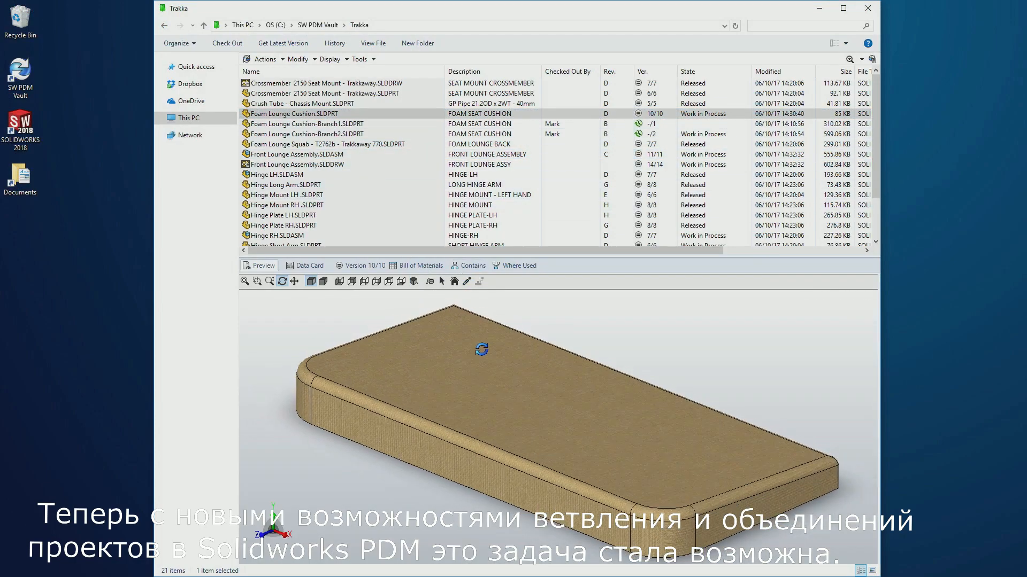
left_click(295, 154)
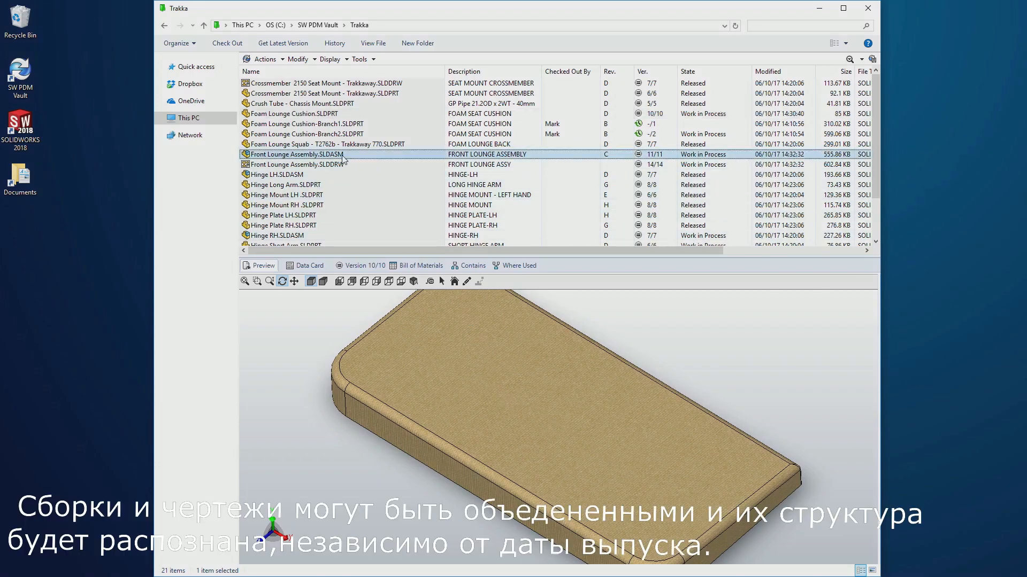
right_click(296, 154)
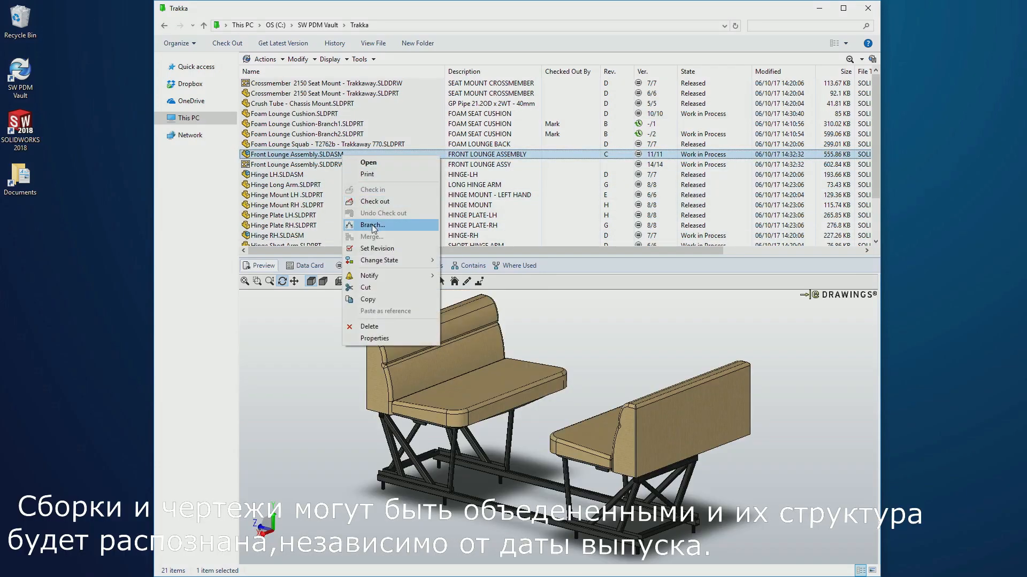
Branch Front Lounge Assembly with a name suffix, including only Foam Lounge Cushion.
left_click(372, 225)
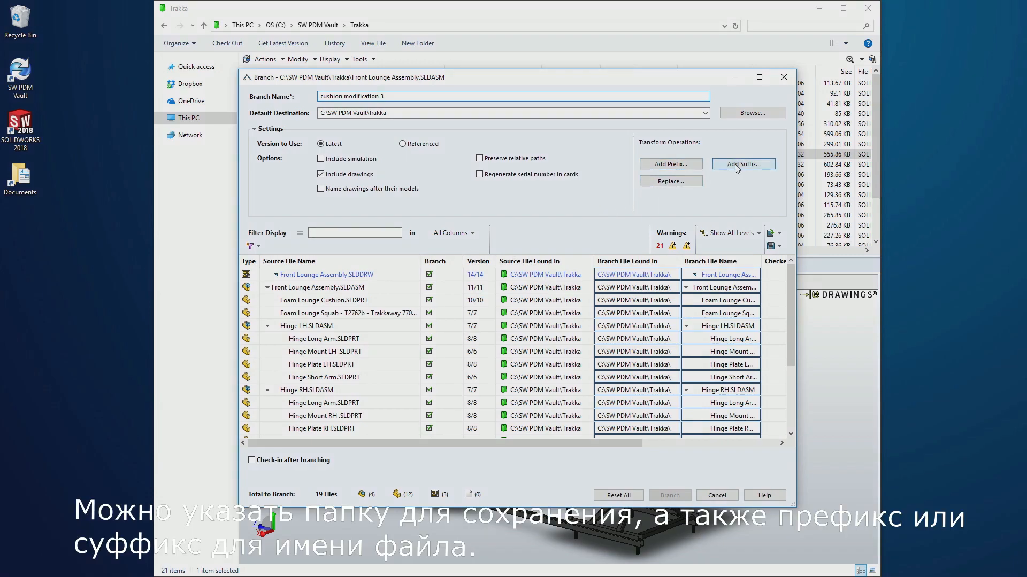
left_click(743, 164)
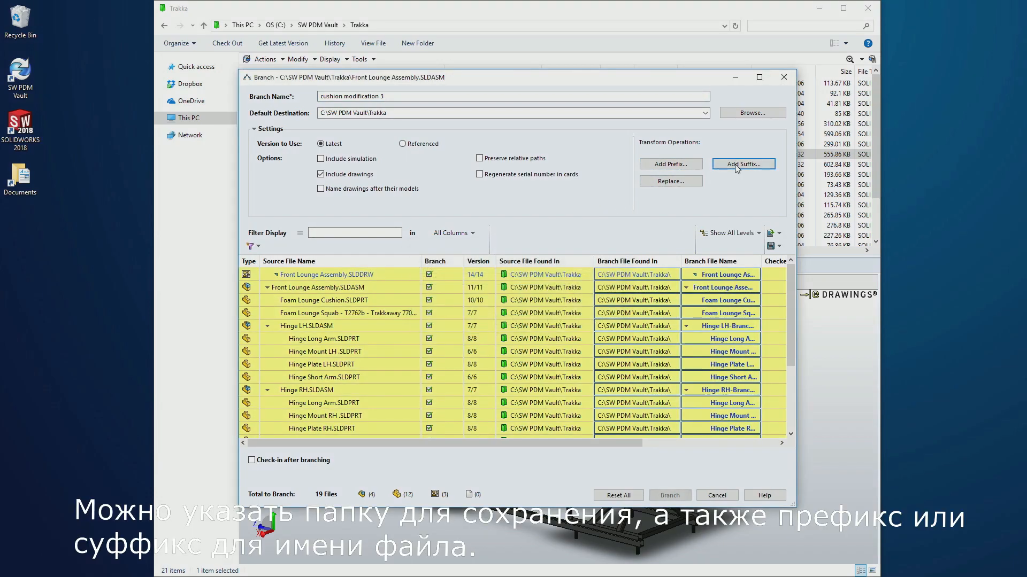
left_click(430, 274)
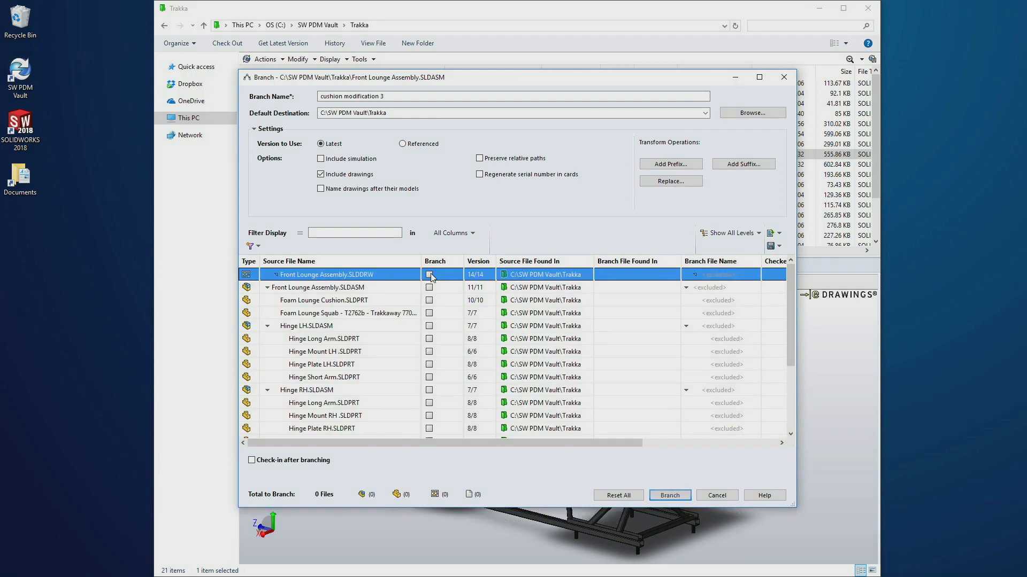
left_click(429, 300)
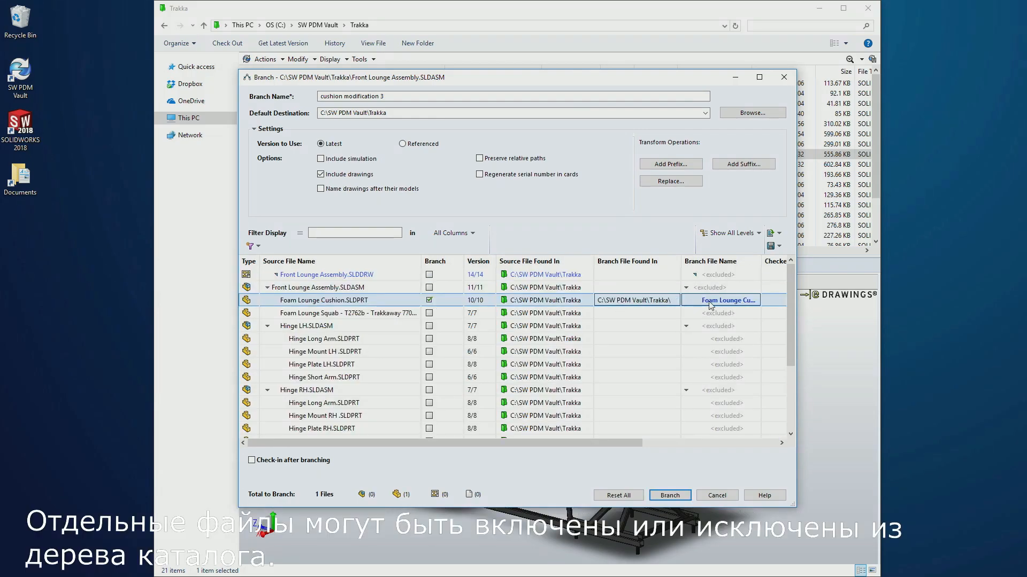
left_click(669, 495)
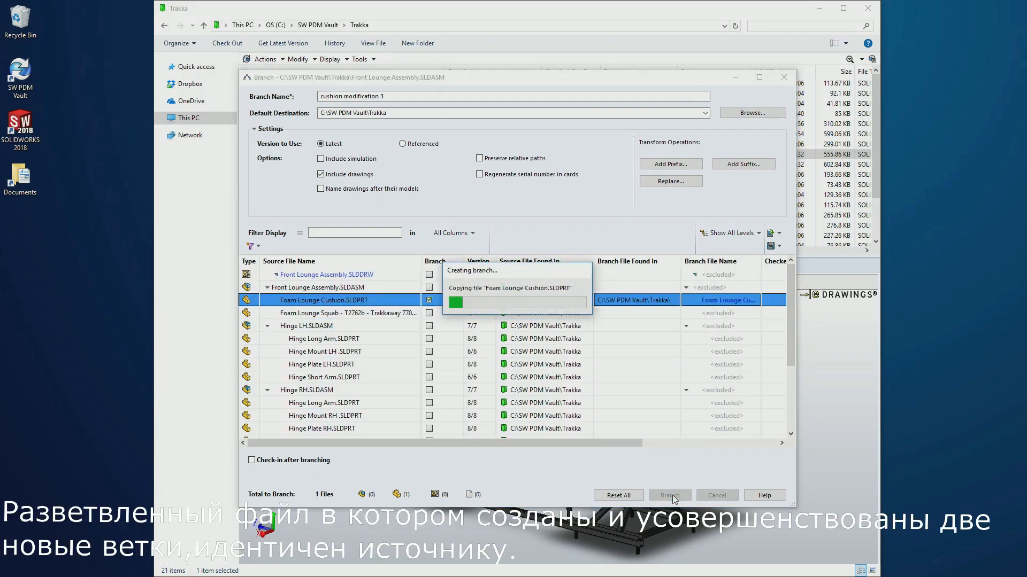
Preview the new Branch3 cushion and the Branch1 and quilted Branch2 designs.
left_click(669, 495)
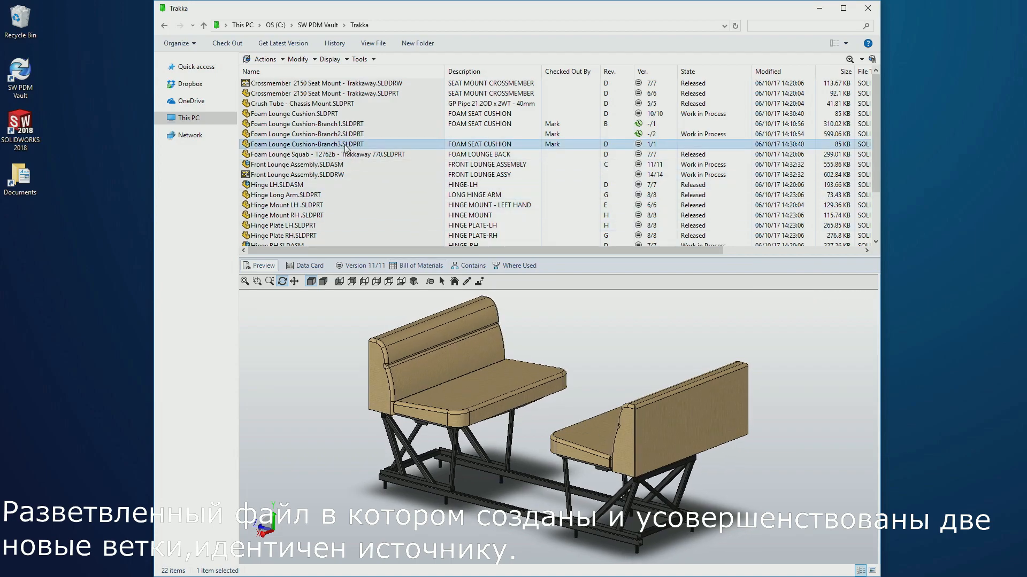
left_click(305, 124)
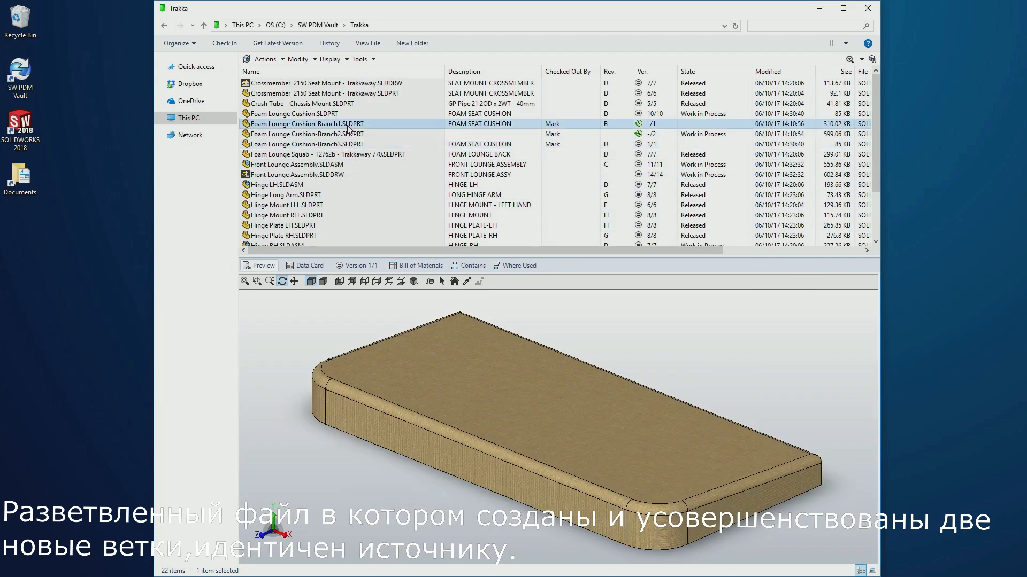
left_click(304, 134)
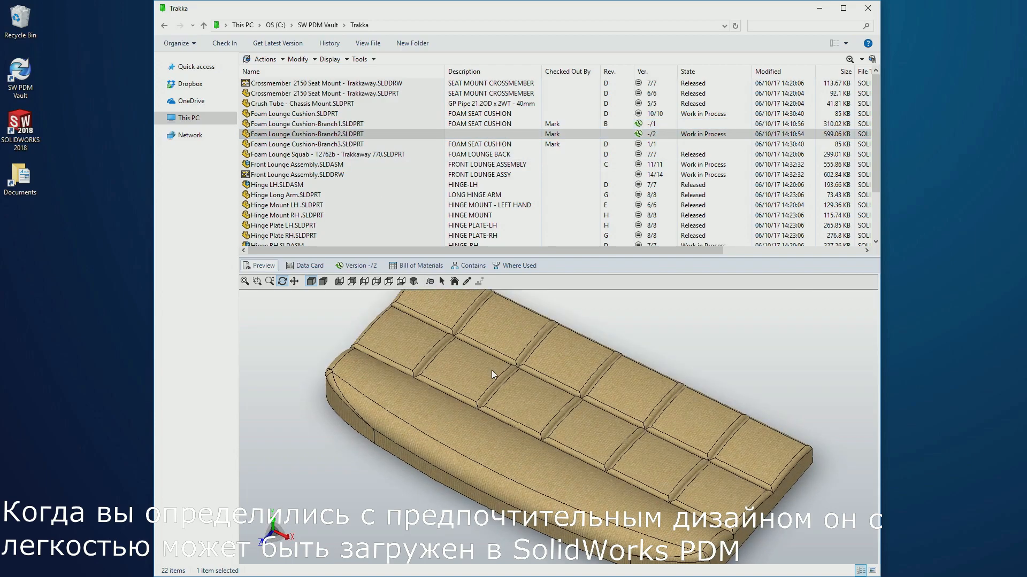
Merge Foam Lounge Cushion-Branch2 into Foam Lounge Cushion.SLDPRT and view the merged part.
right_click(308, 134)
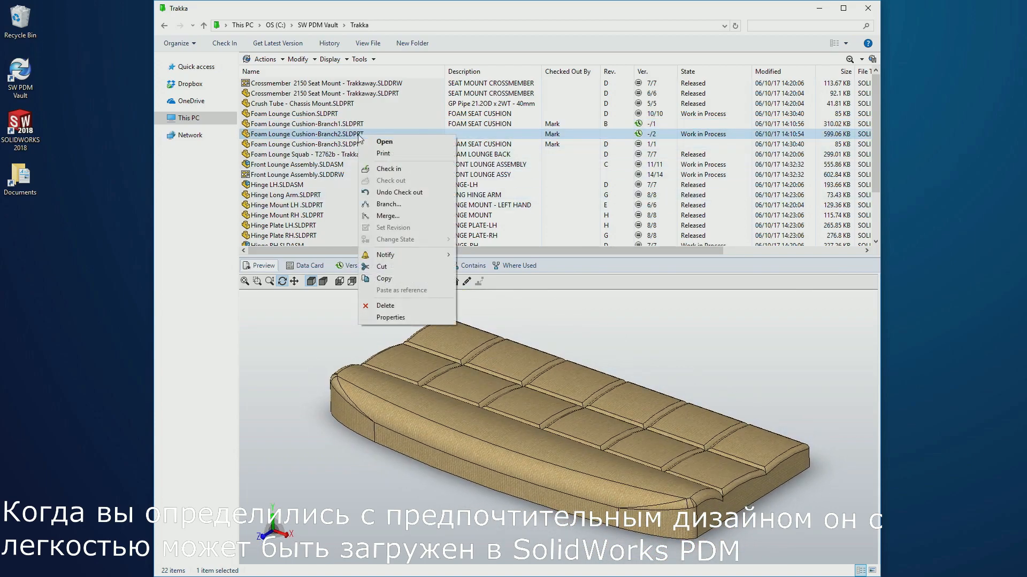
left_click(389, 215)
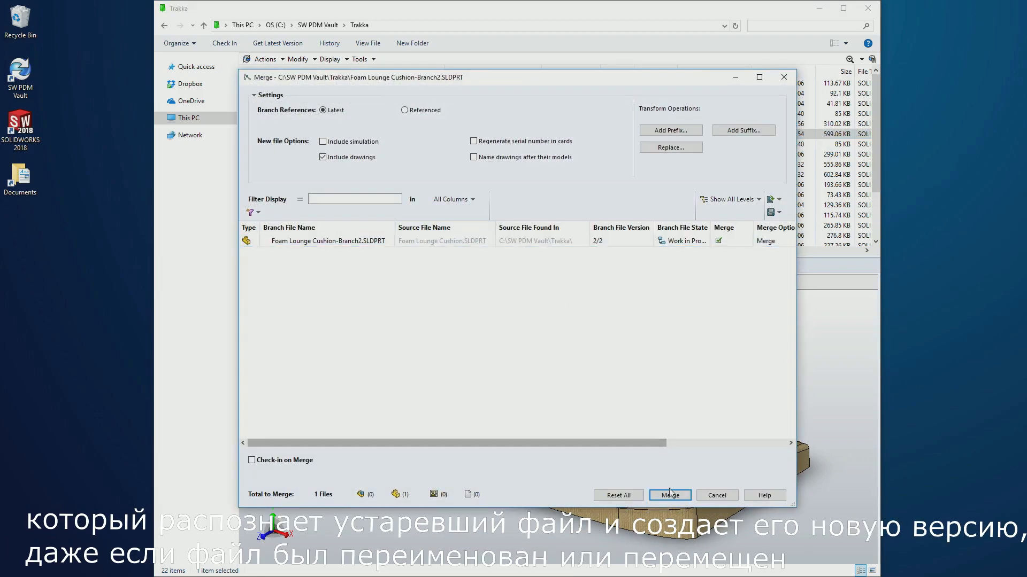
left_click(669, 495)
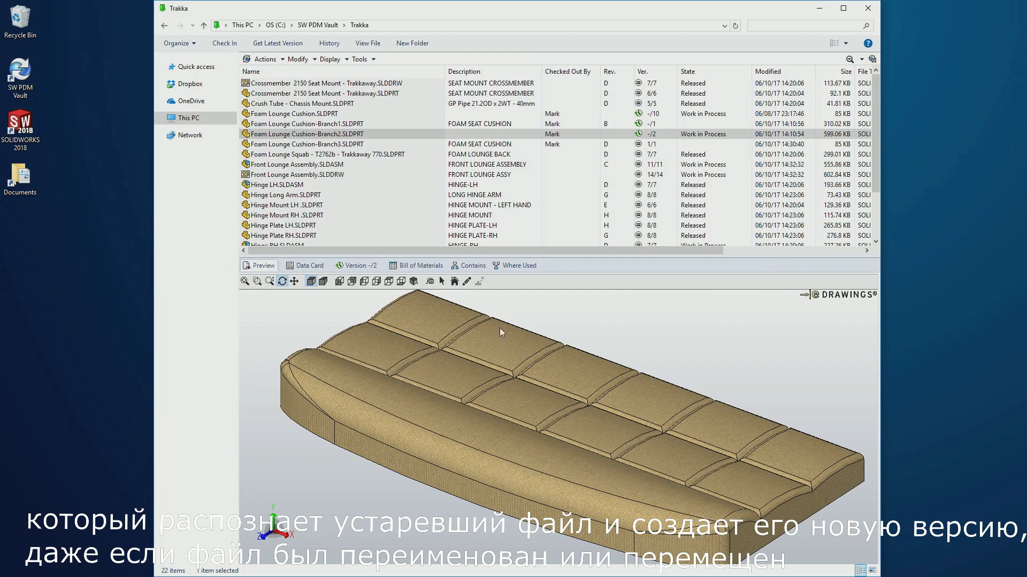
left_click(292, 113)
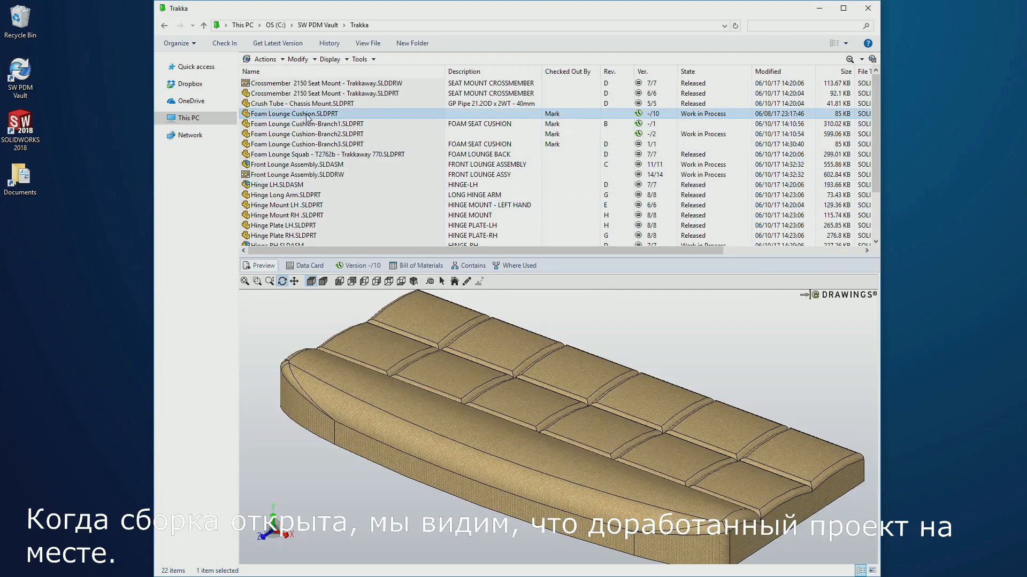
Open Front Lounge Assembly.SLDASM from PDM in SOLIDWORKS.
right_click(295, 165)
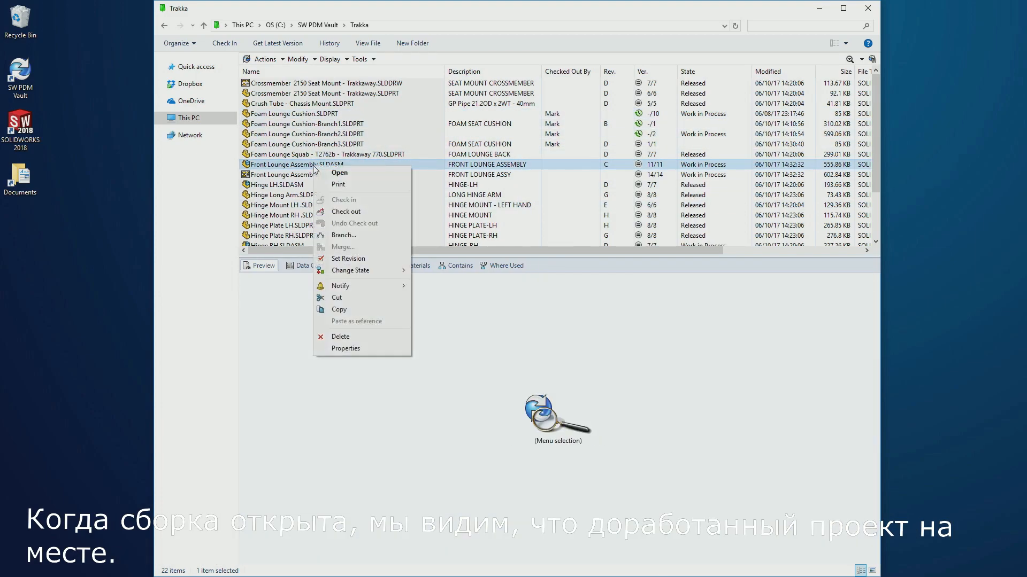
left_click(339, 172)
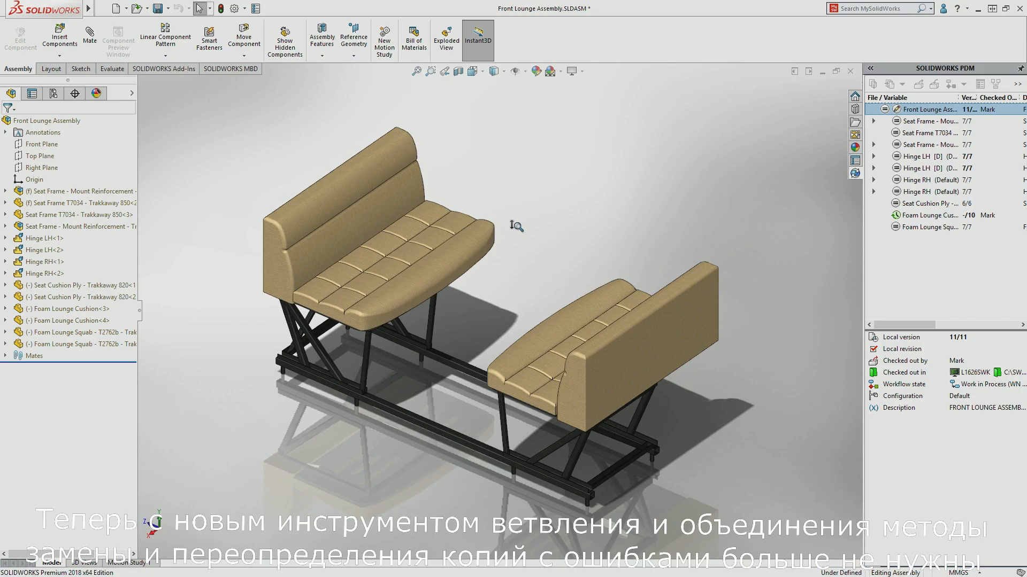
mouse_move(518, 231)
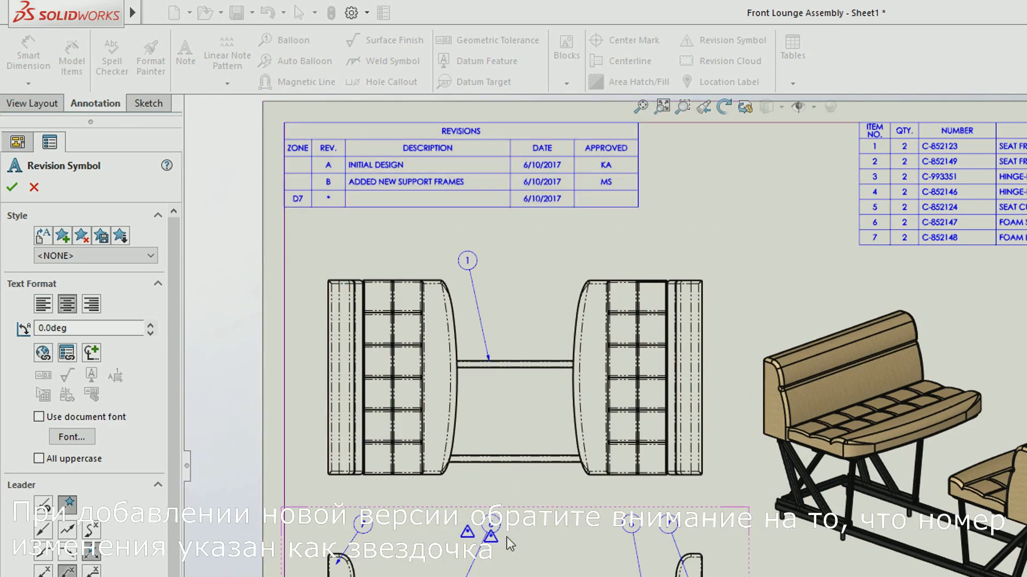
Place a revision symbol and describe the new revision row as UPDATED FOAM CUSHION.
left_click(11, 187)
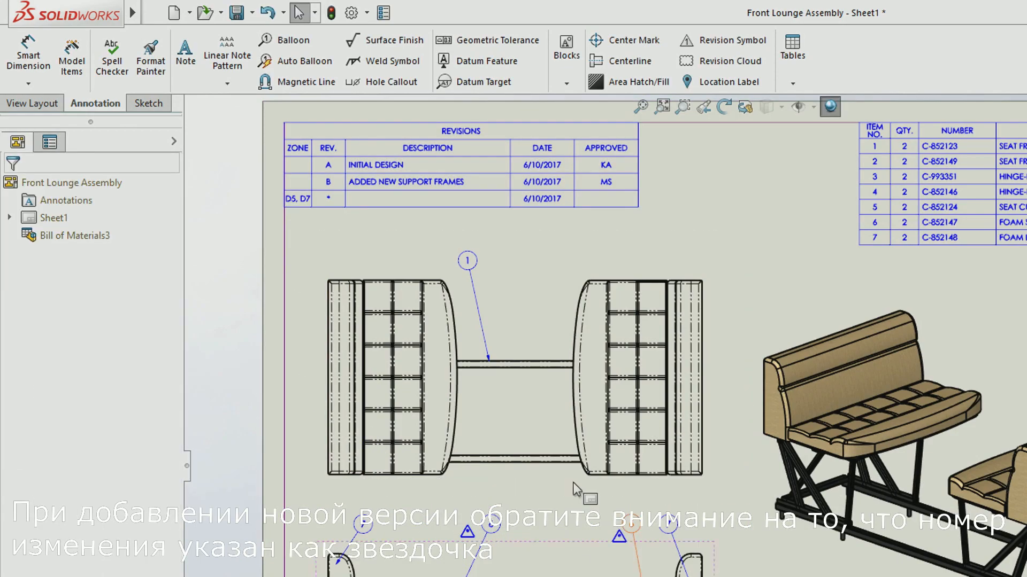
double_click(428, 199)
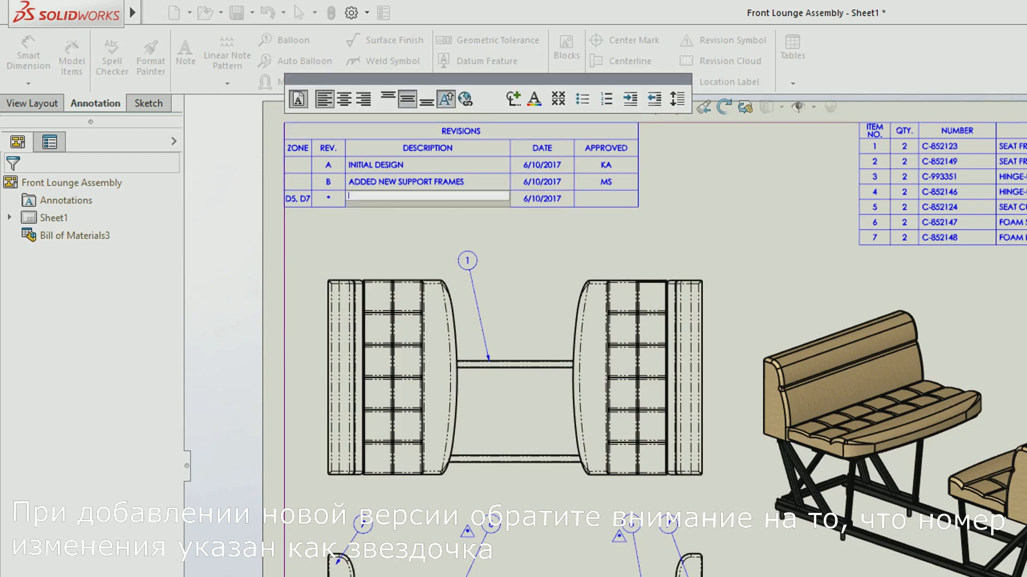
type("UPDATED FOAM CUSHION")
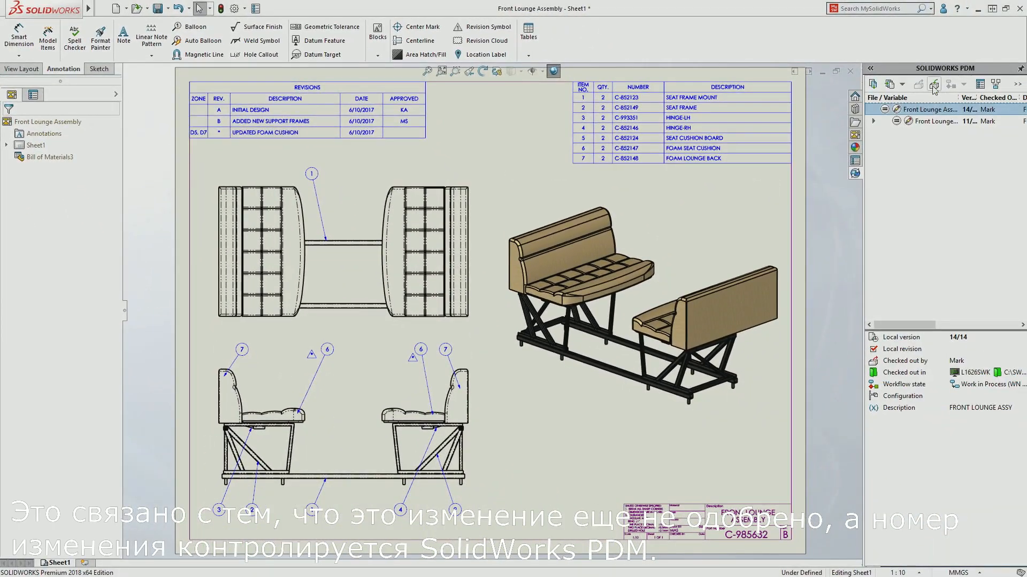
Check the drawing into the PDM vault and dismiss its properties card.
left_click(935, 86)
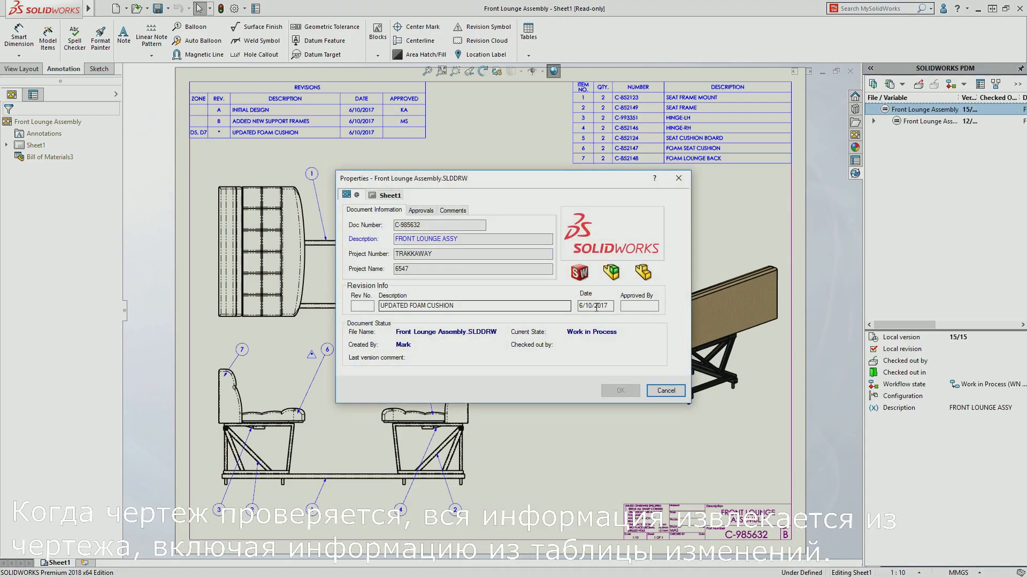
left_click(664, 390)
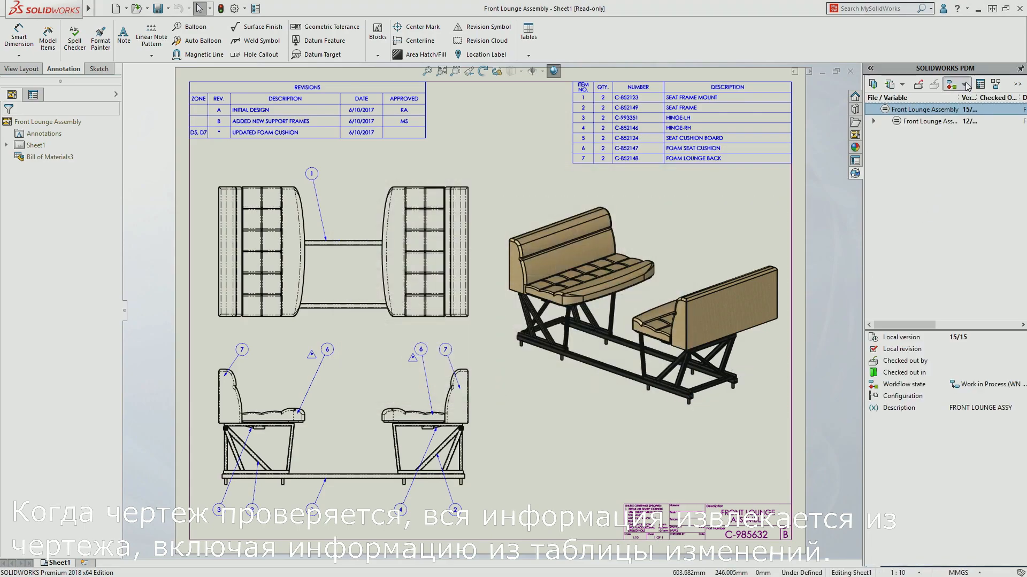
Release the drawing through the Admin Approval transition and close its properties card.
left_click(948, 84)
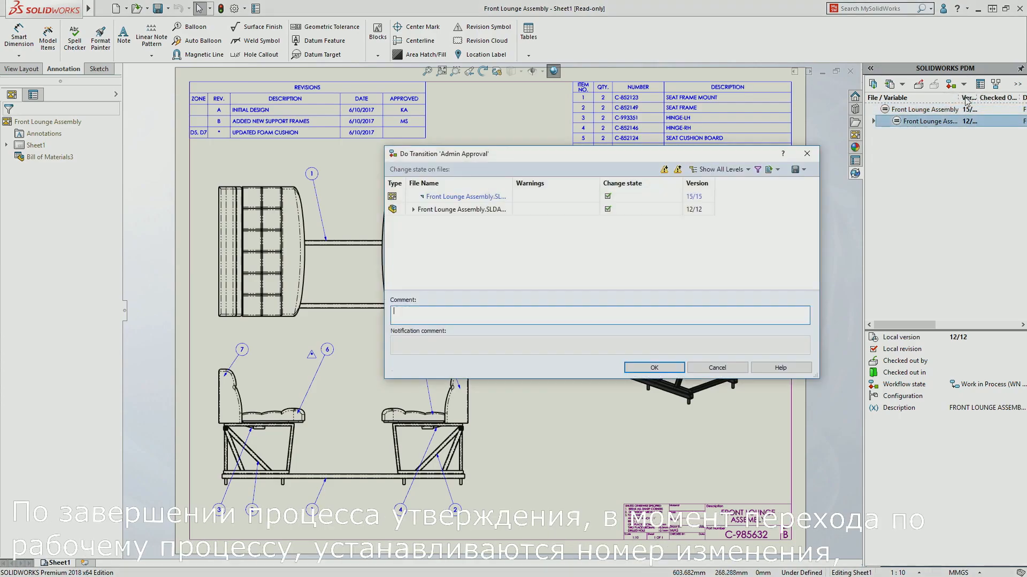
left_click(653, 368)
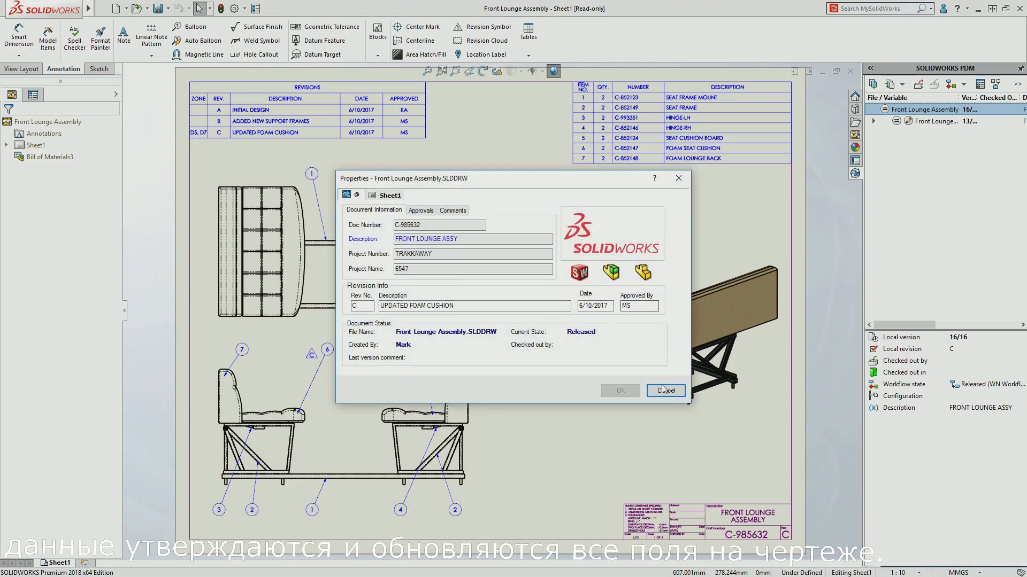
left_click(664, 390)
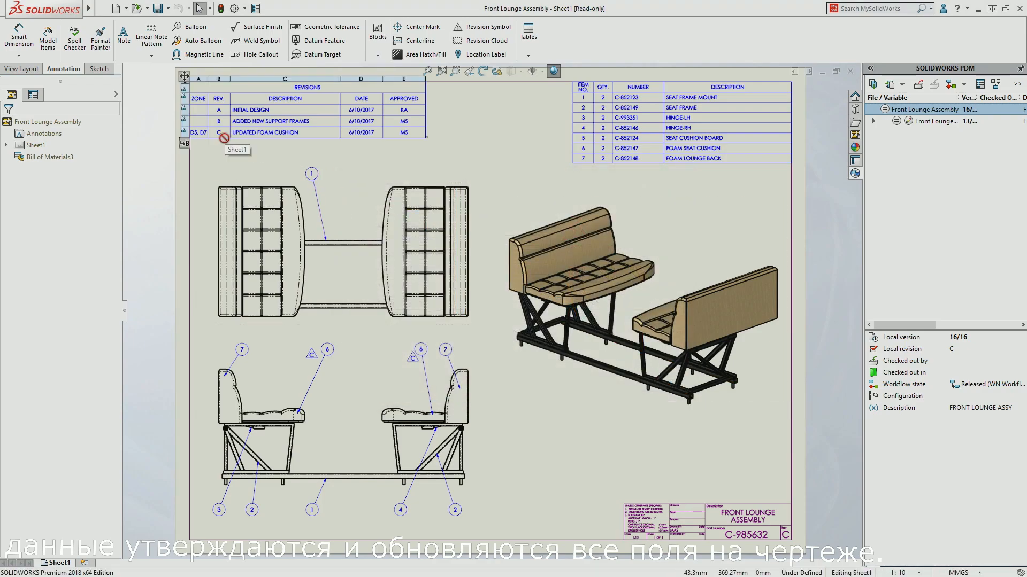